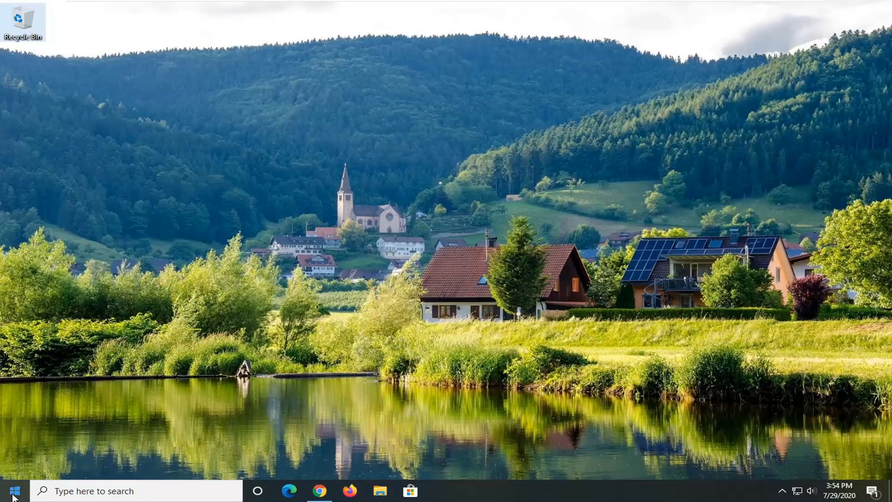
Search the Start menu for 'windows powershell' to launch it as administrator
text(wn)
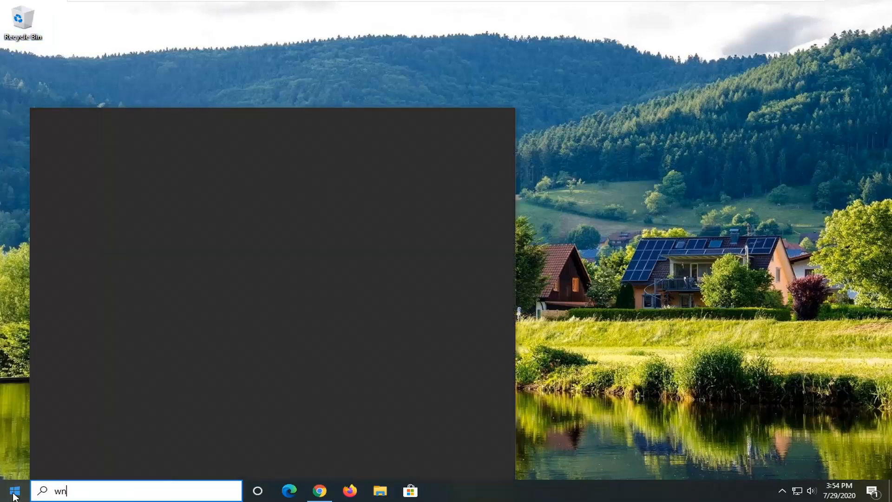
text(dows powershell)
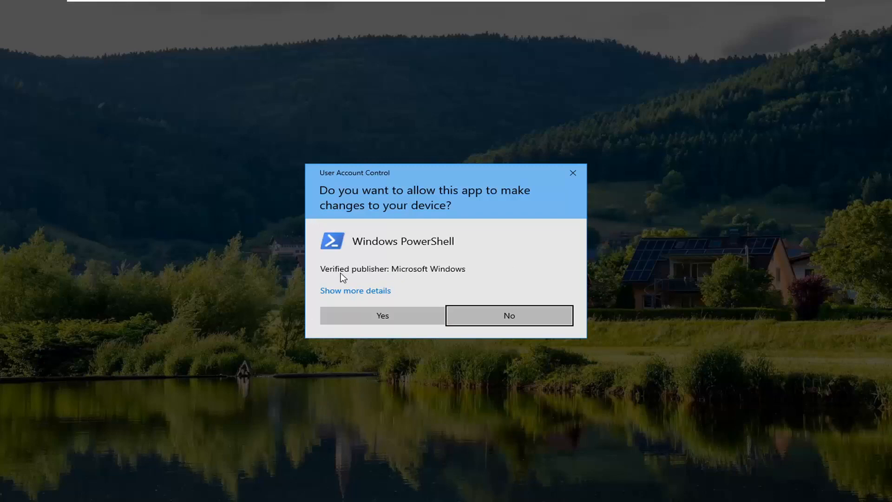
mouse_move(398, 213)
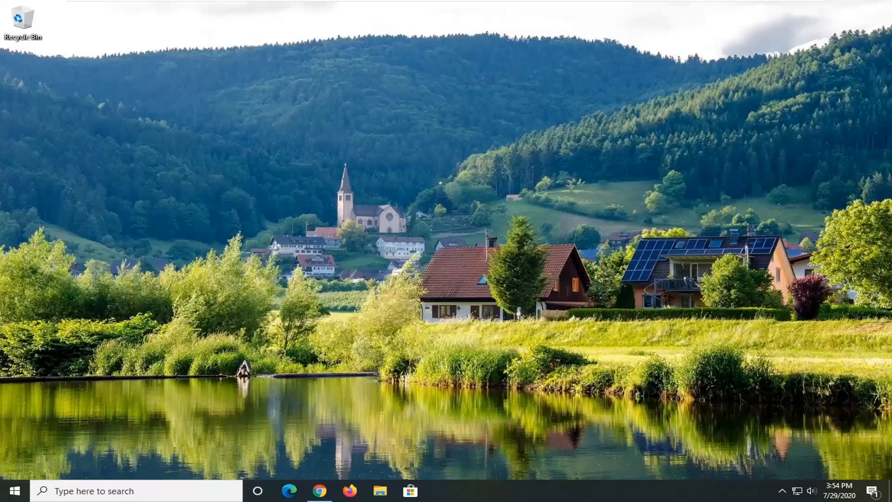
Run 'netcfg -d' in the admin console to remove network adapters, then close it
click(440, 491)
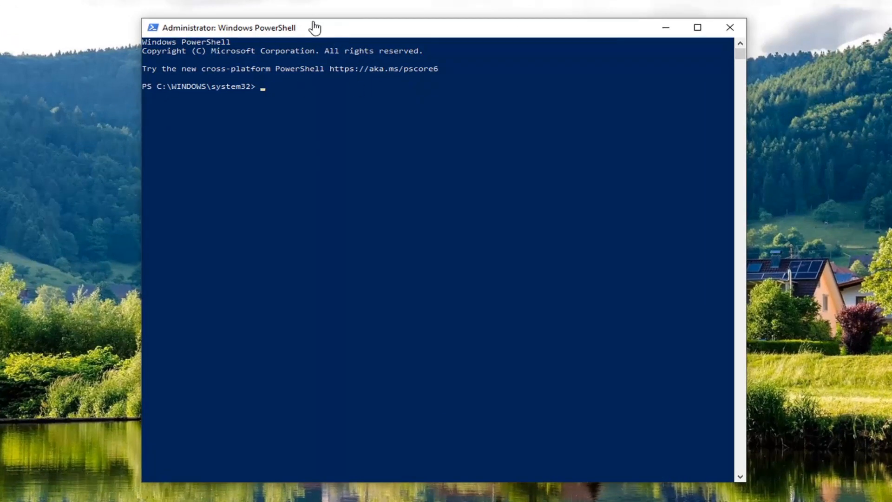
mouse_move(260, 93)
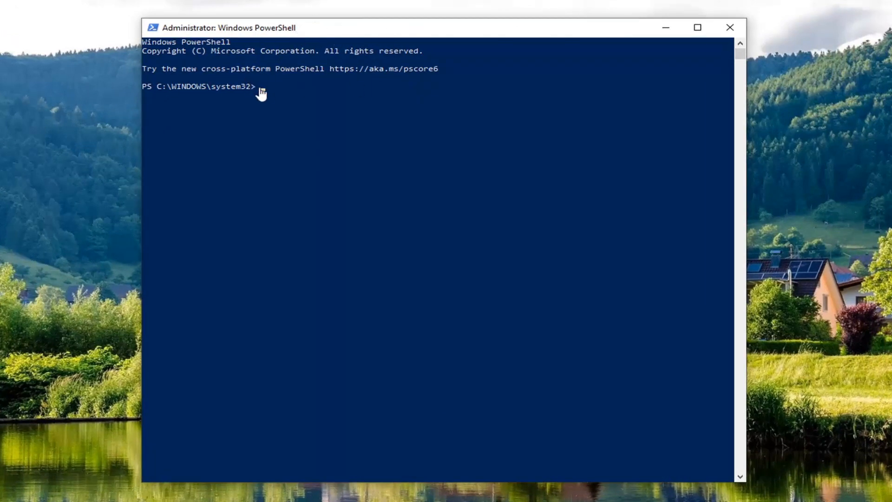
mouse_move(333, 188)
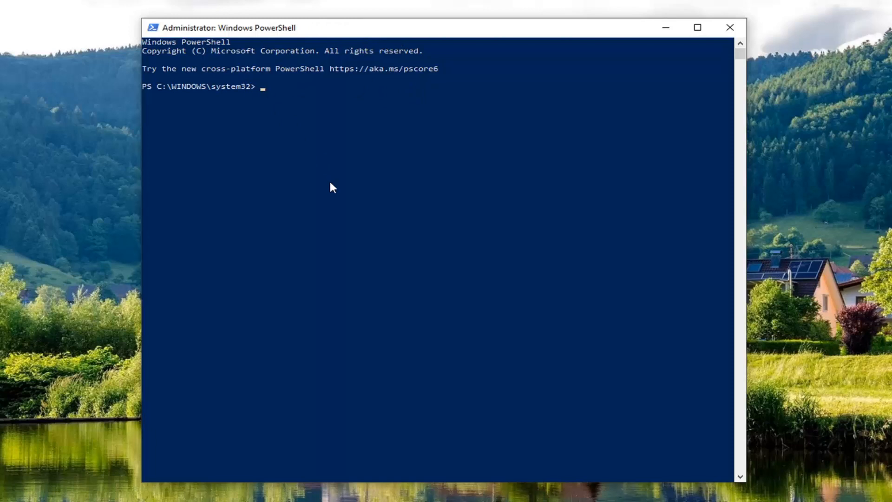
text(net)
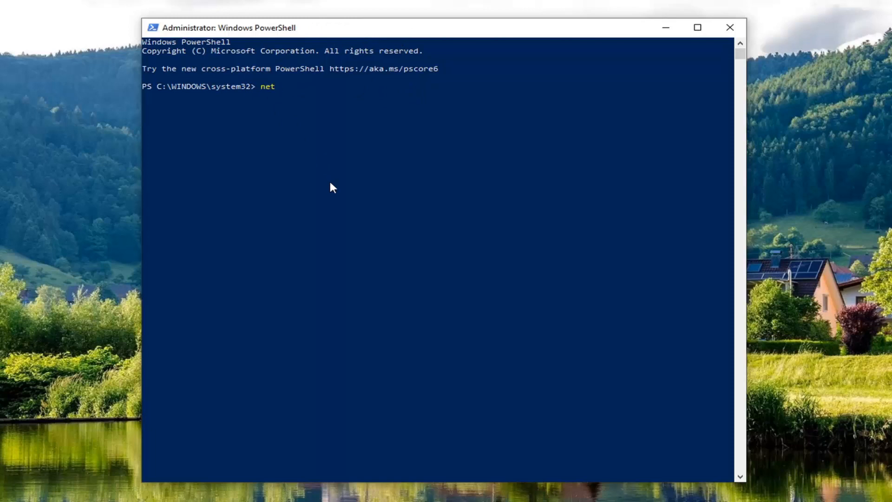
text(cf)
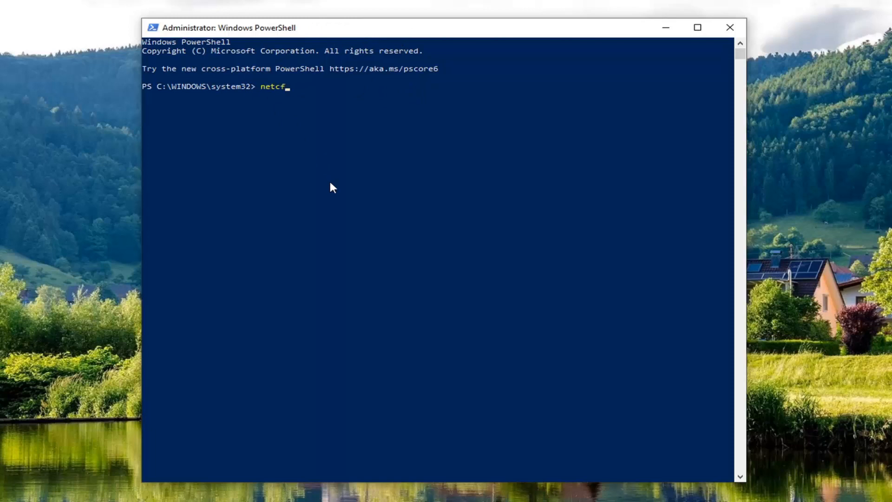
text(g -)
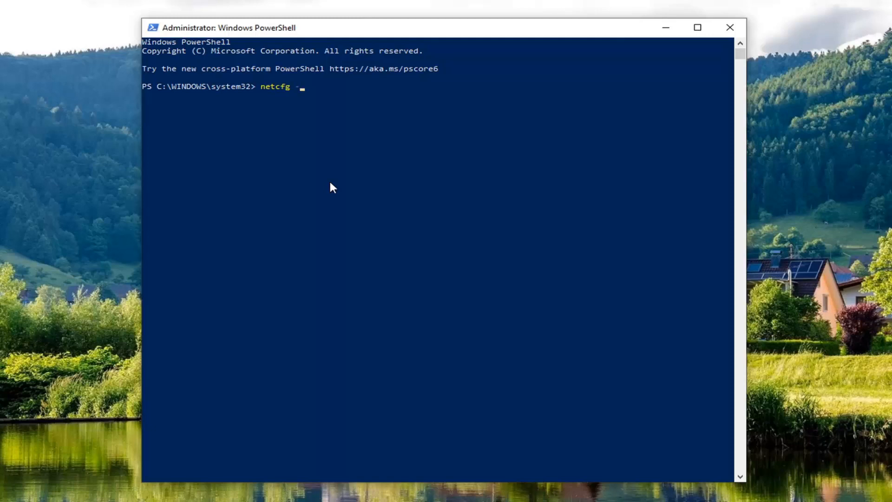
key(Return)
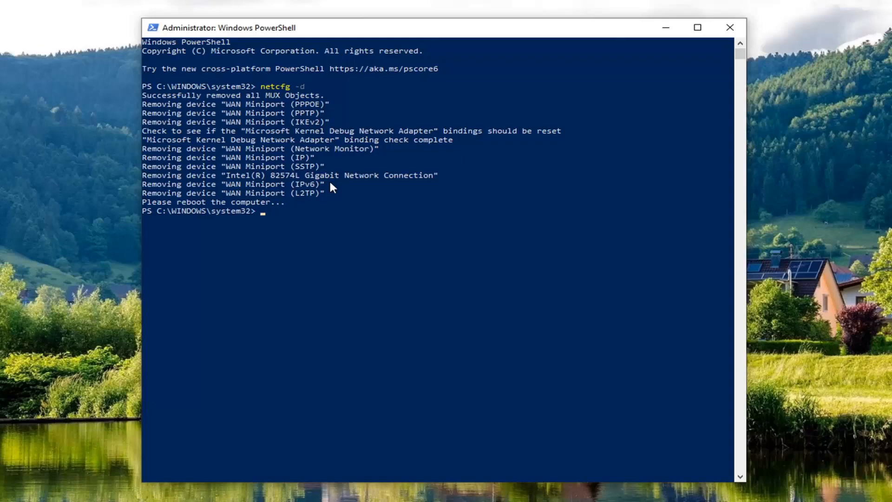
click(729, 27)
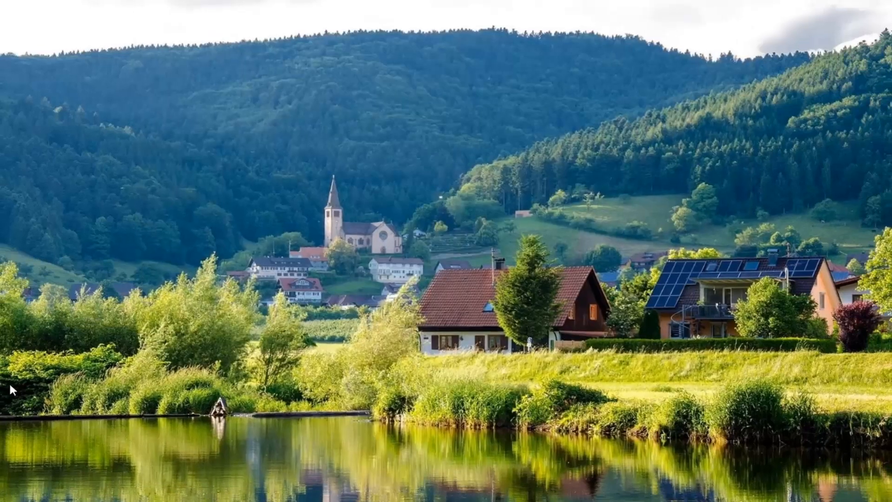
Restart the PC from the Start menu's Power options
click(12, 490)
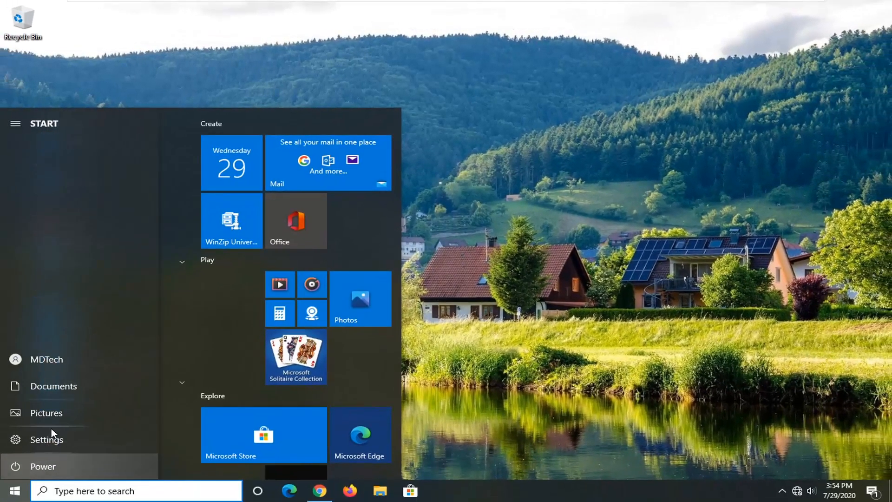
click(42, 466)
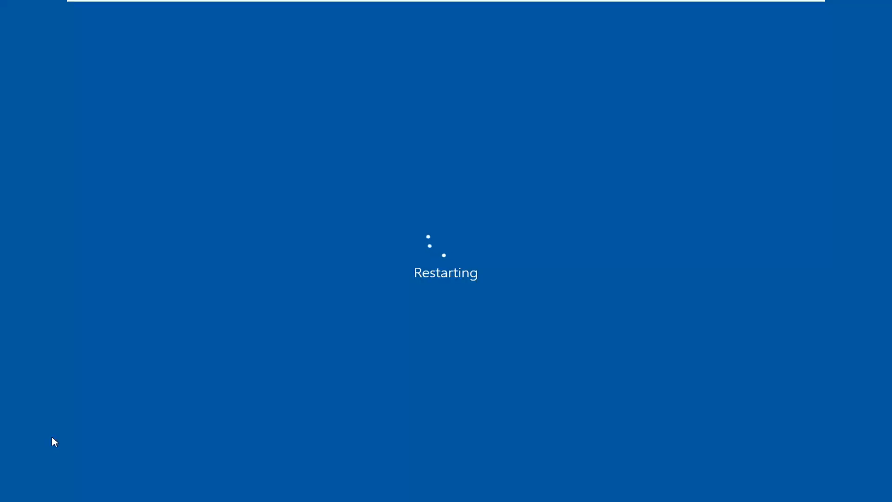